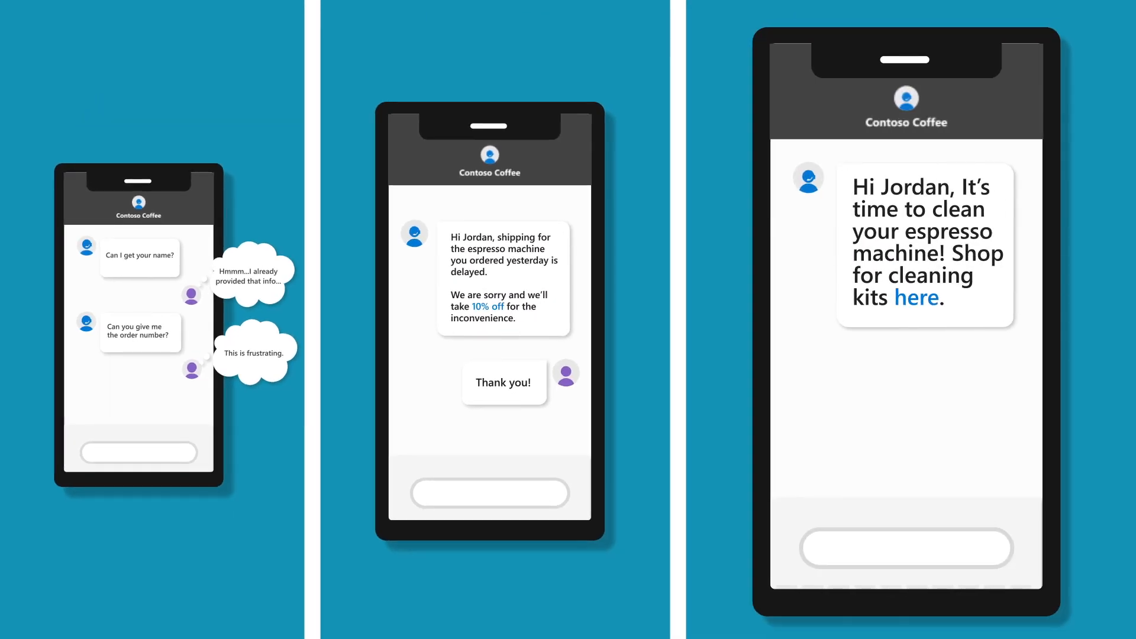
# - Advance past the three Contoso Coffee chat examples to the virtual agent's item question
pyautogui.click(917, 297)
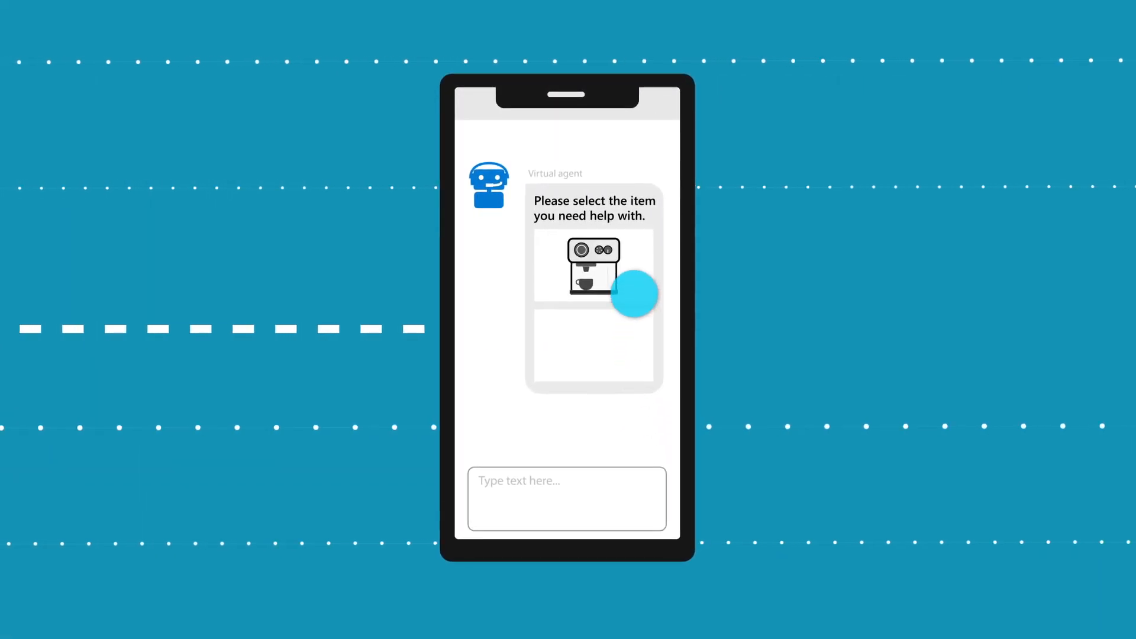
# - Select the espresso machine and report "Something's not working" to summon a technical specialist
pyautogui.click(592, 267)
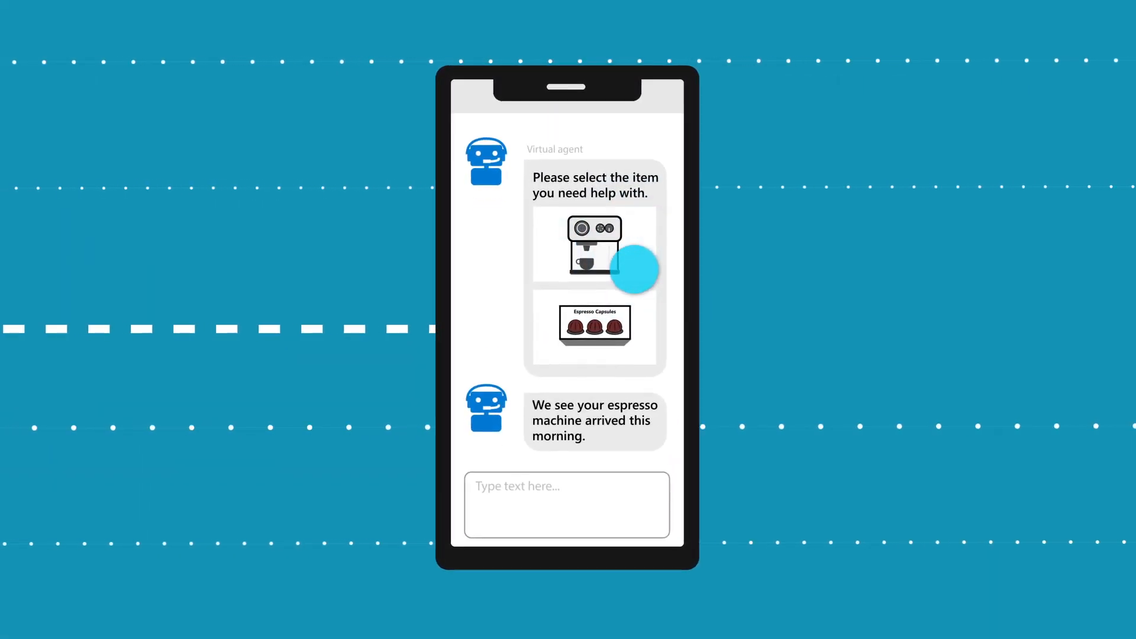
pyautogui.scroll(-3)
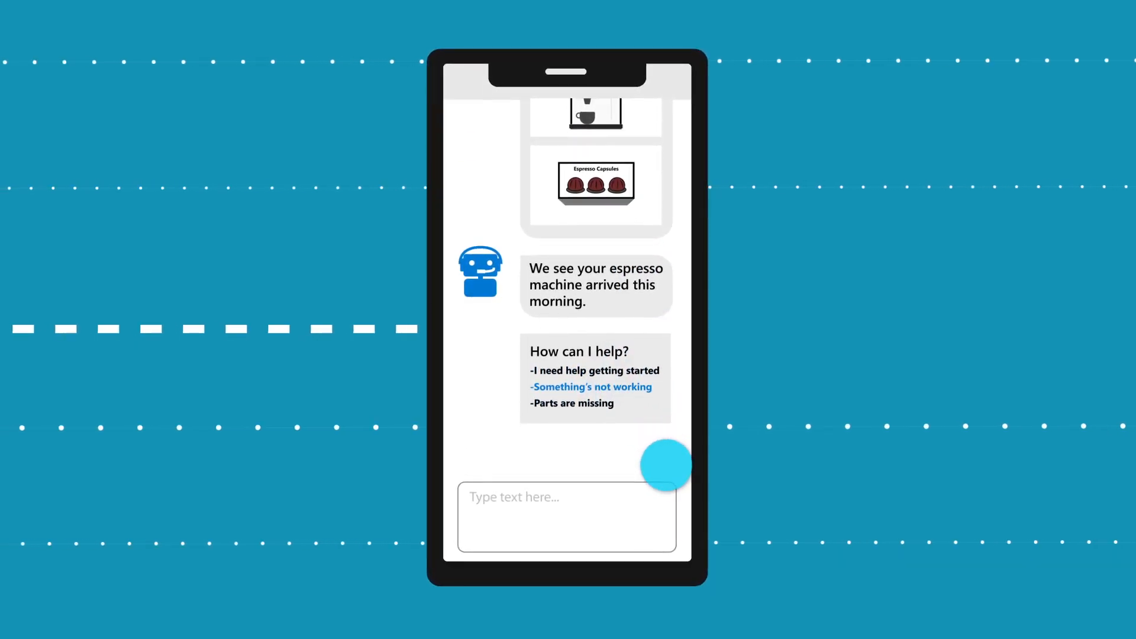
pyautogui.click(590, 387)
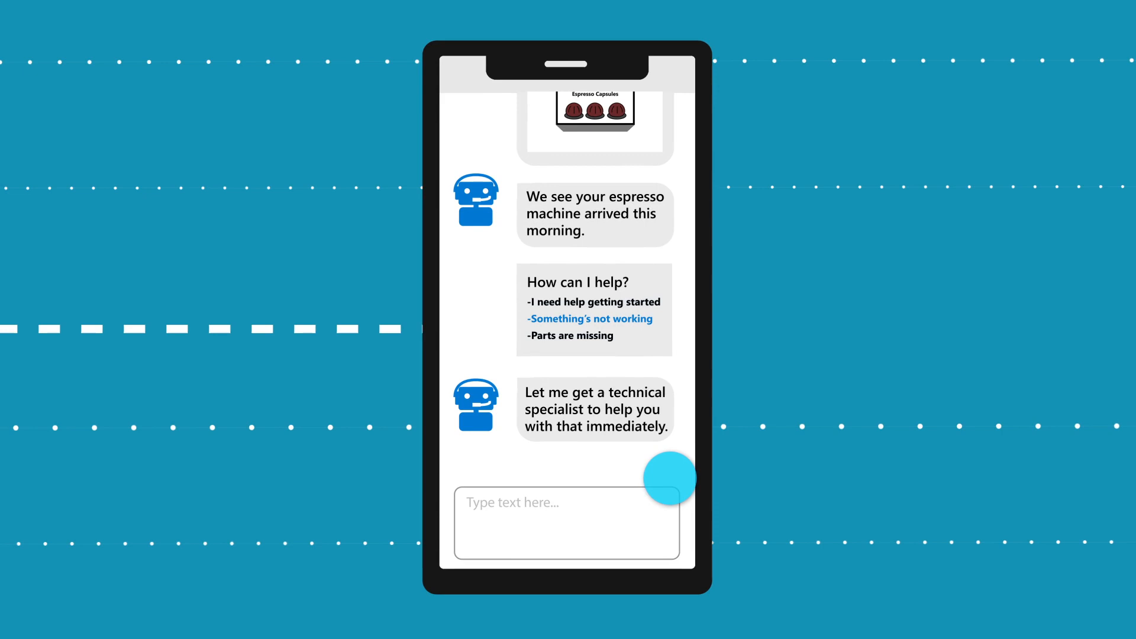